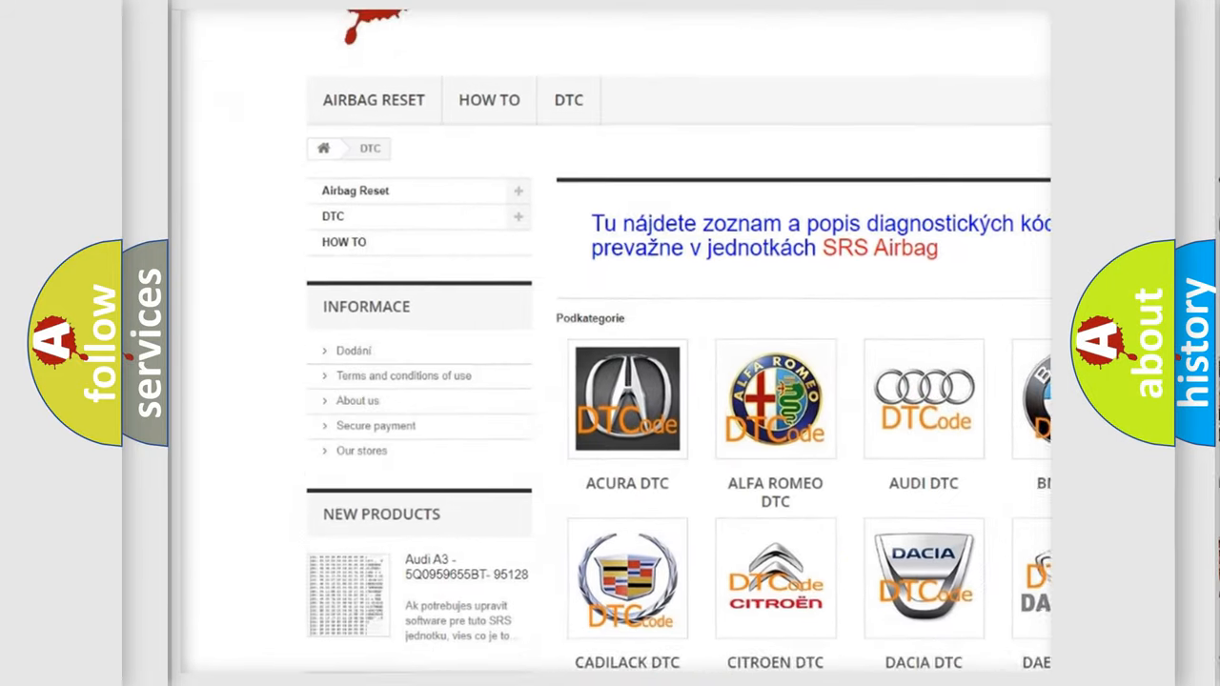
scroll(down, 3)
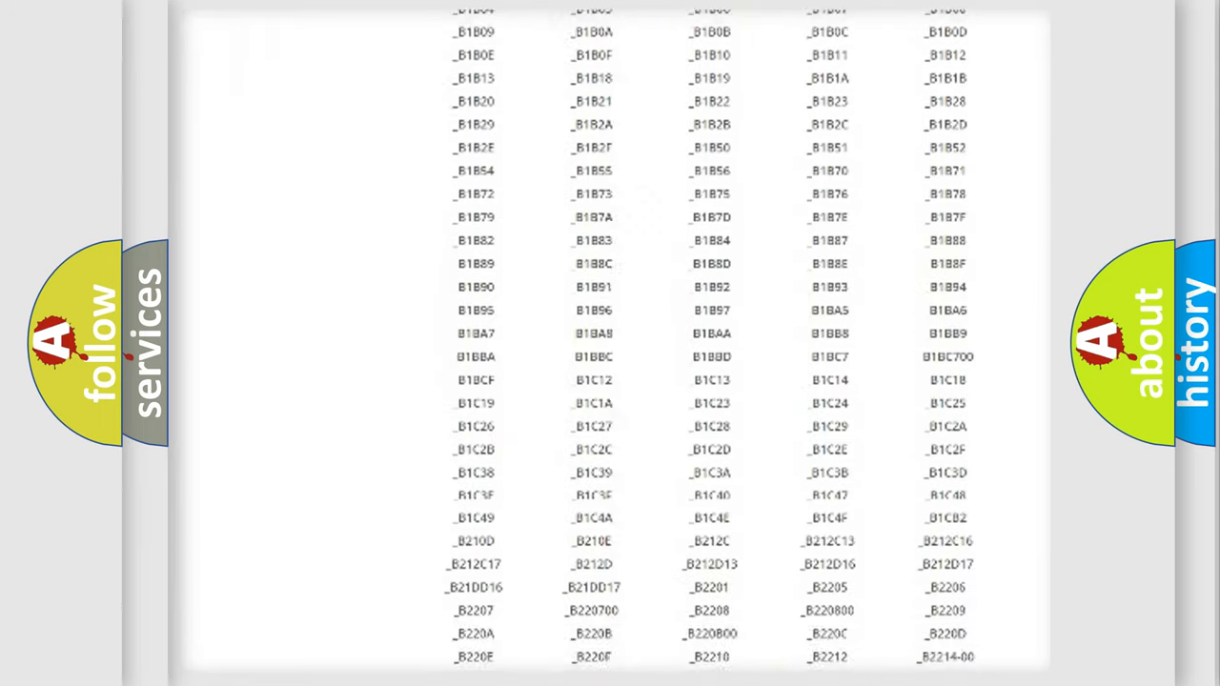
scroll(down, 3)
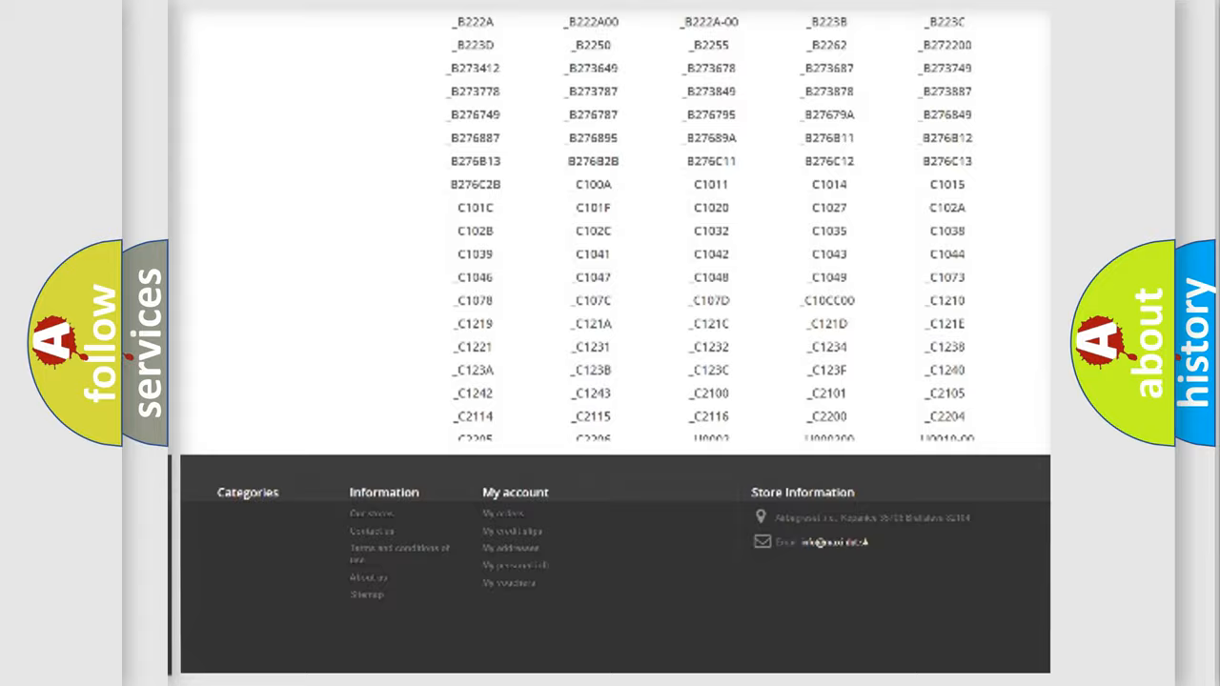